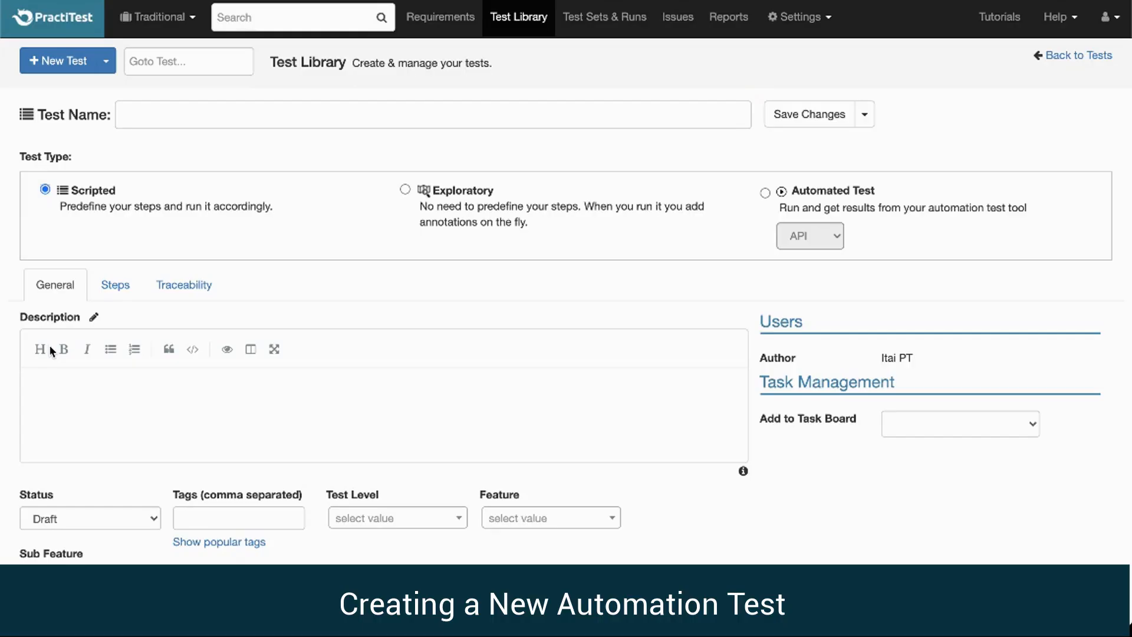
mouse_move(635, 188)
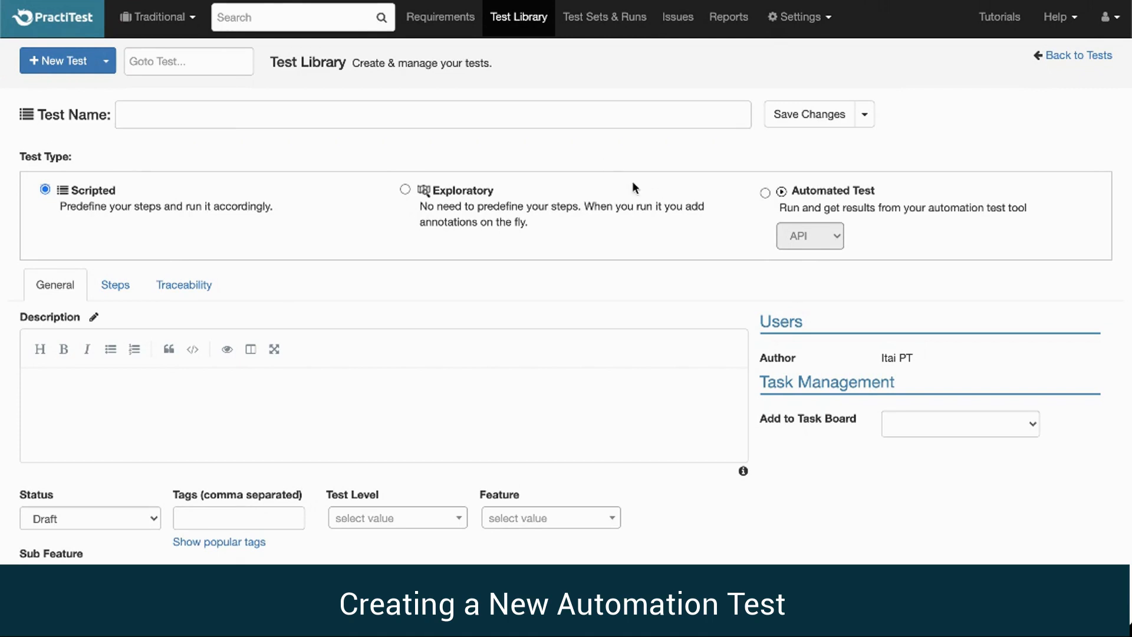
mouse_move(325, 190)
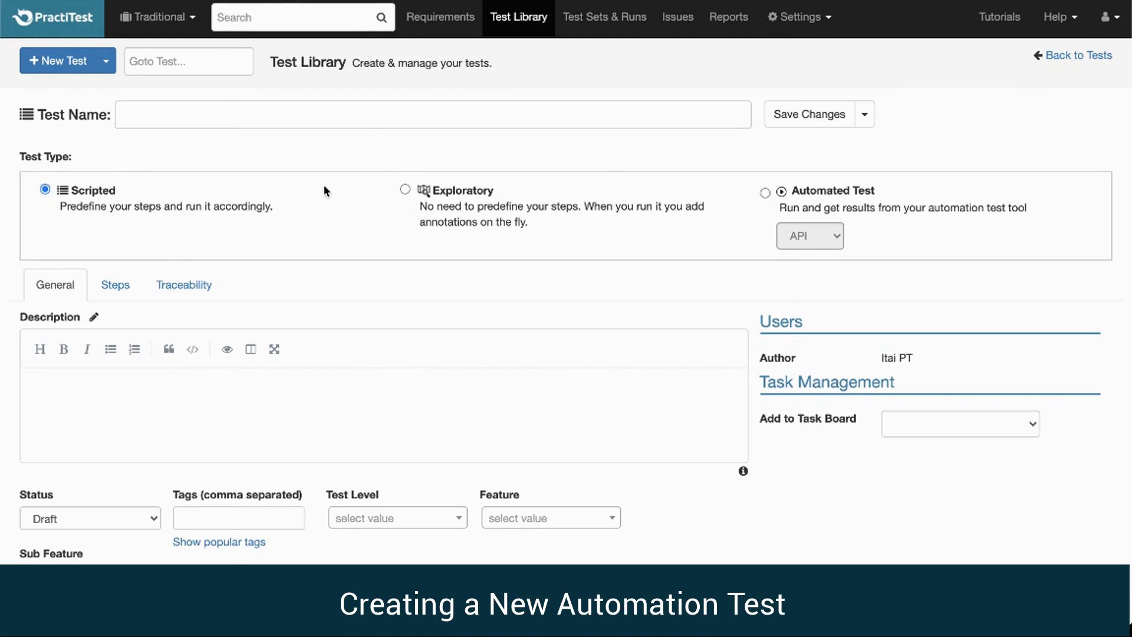
mouse_move(504, 213)
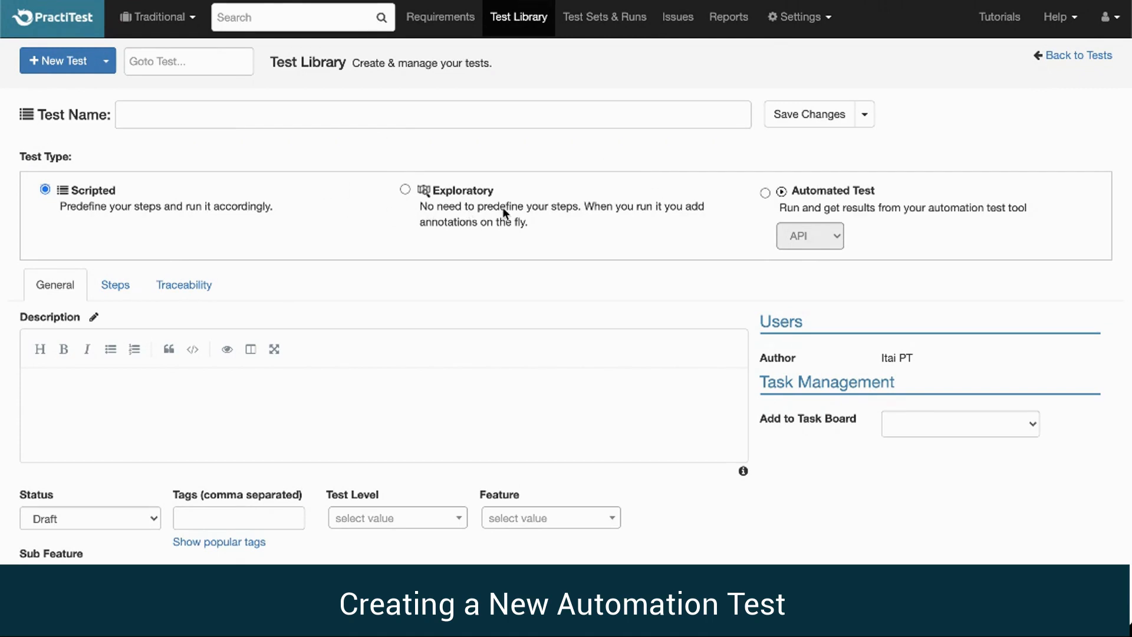
mouse_move(719, 248)
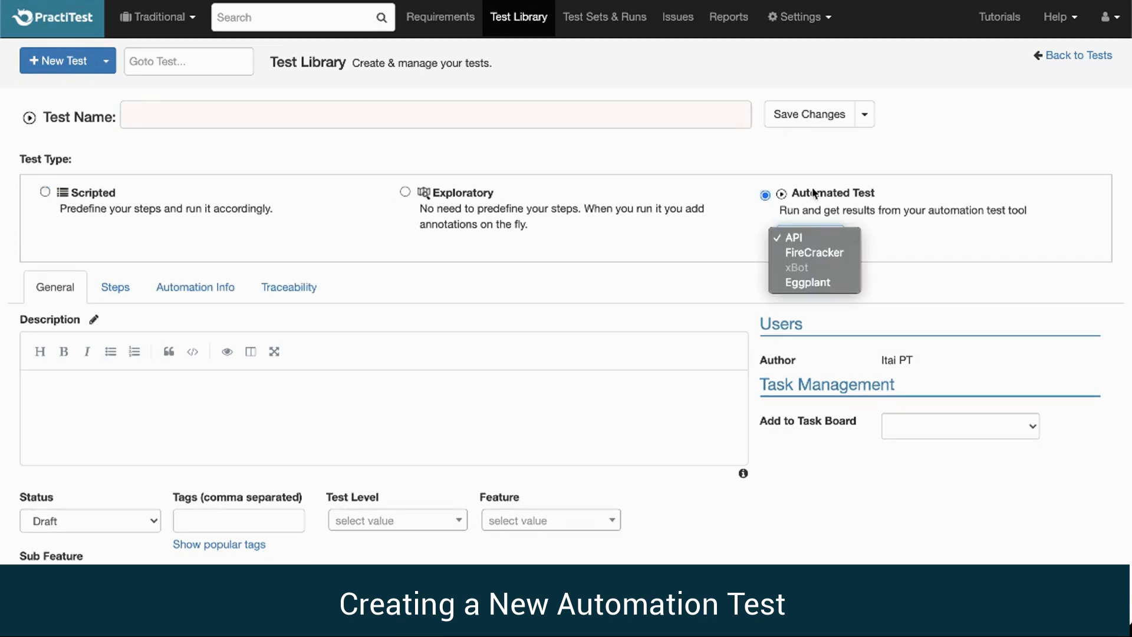
mouse_move(815, 253)
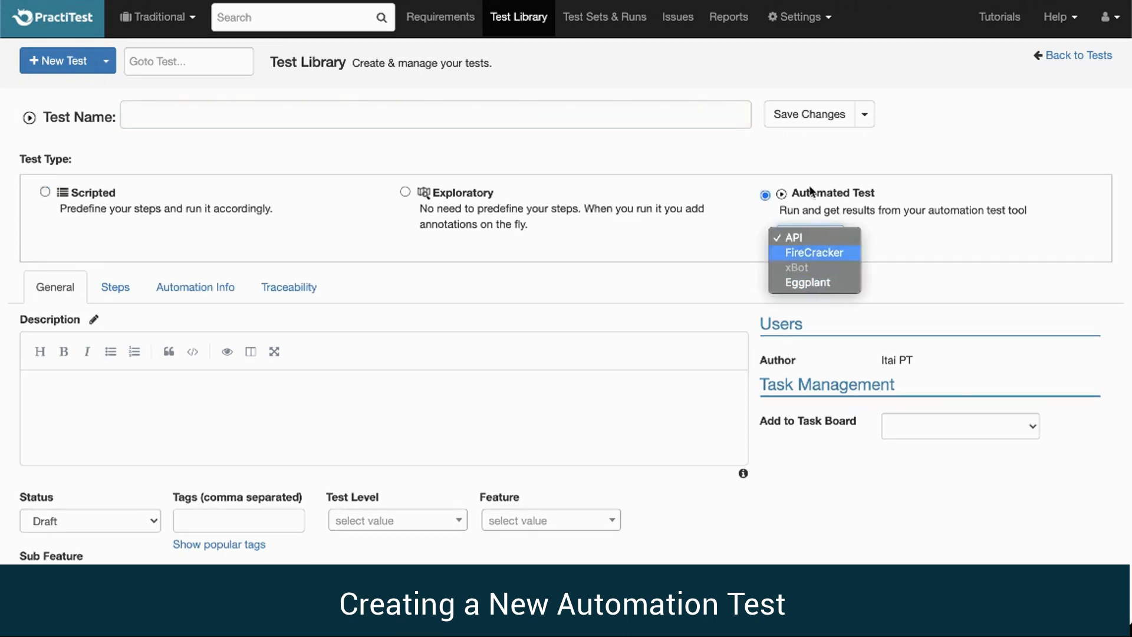
Keep API as the automation tool and expand the list of available integrations
left_click(790, 237)
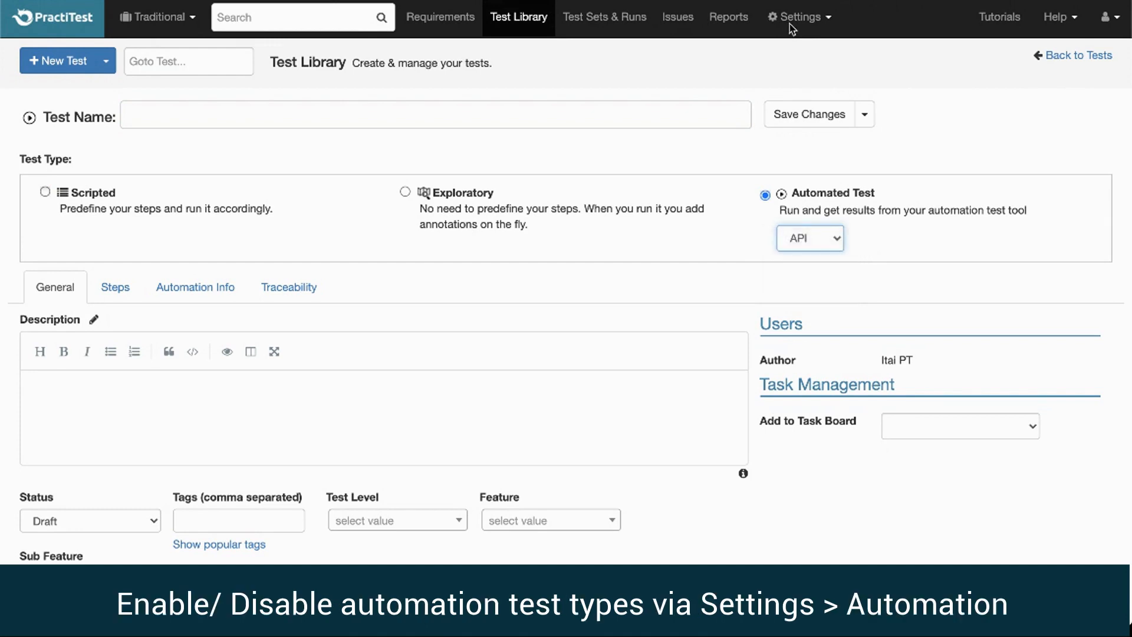
left_click(809, 237)
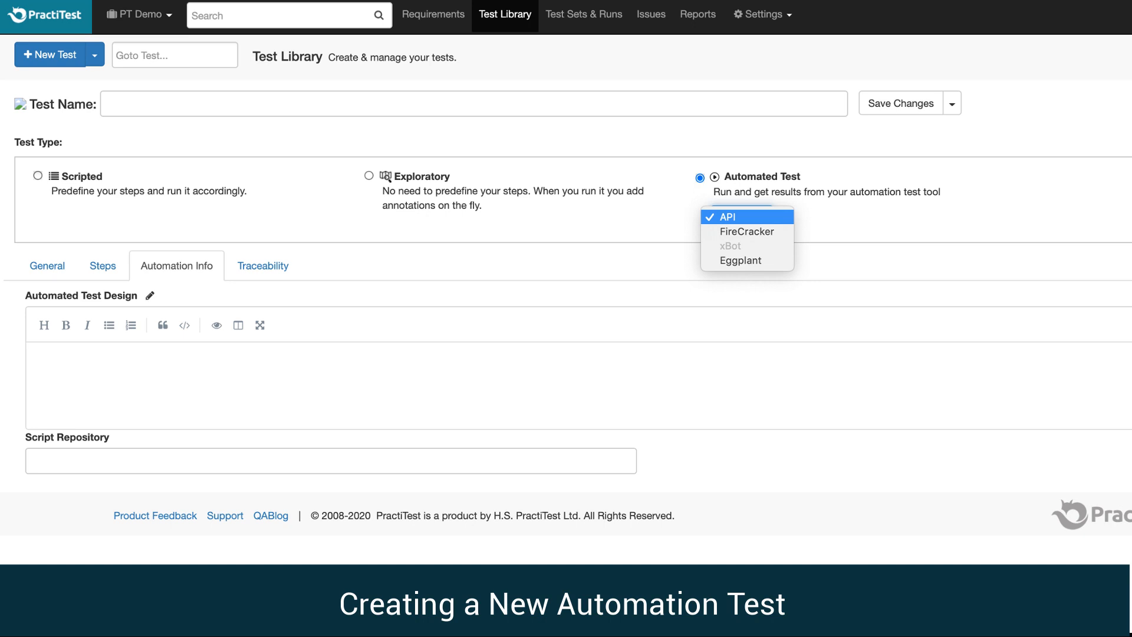
mouse_move(739, 229)
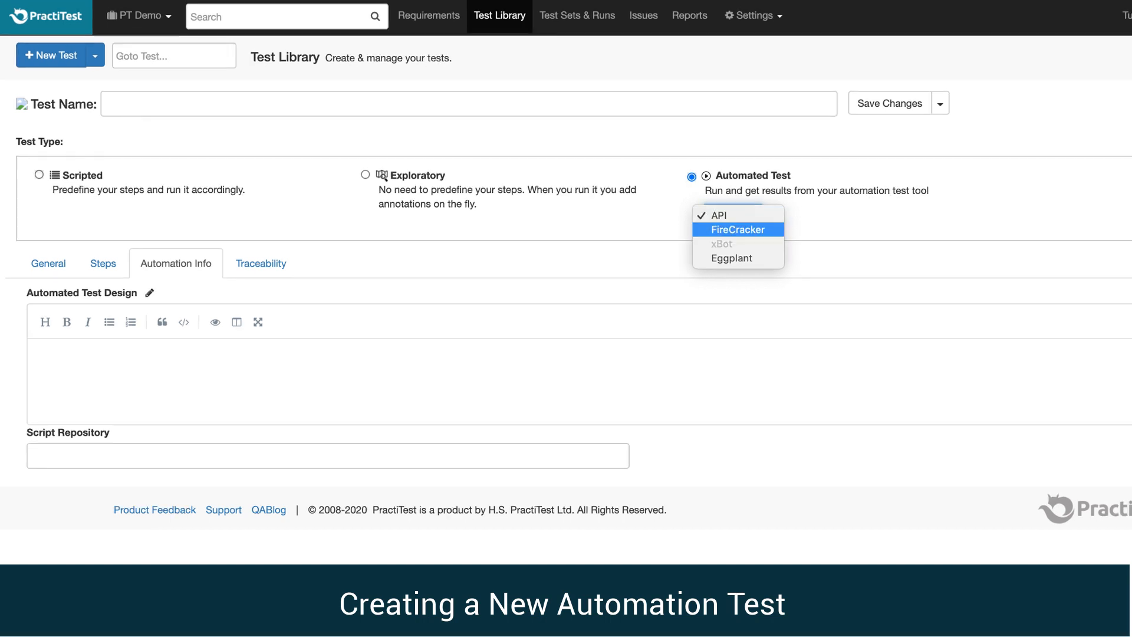
mouse_move(731, 258)
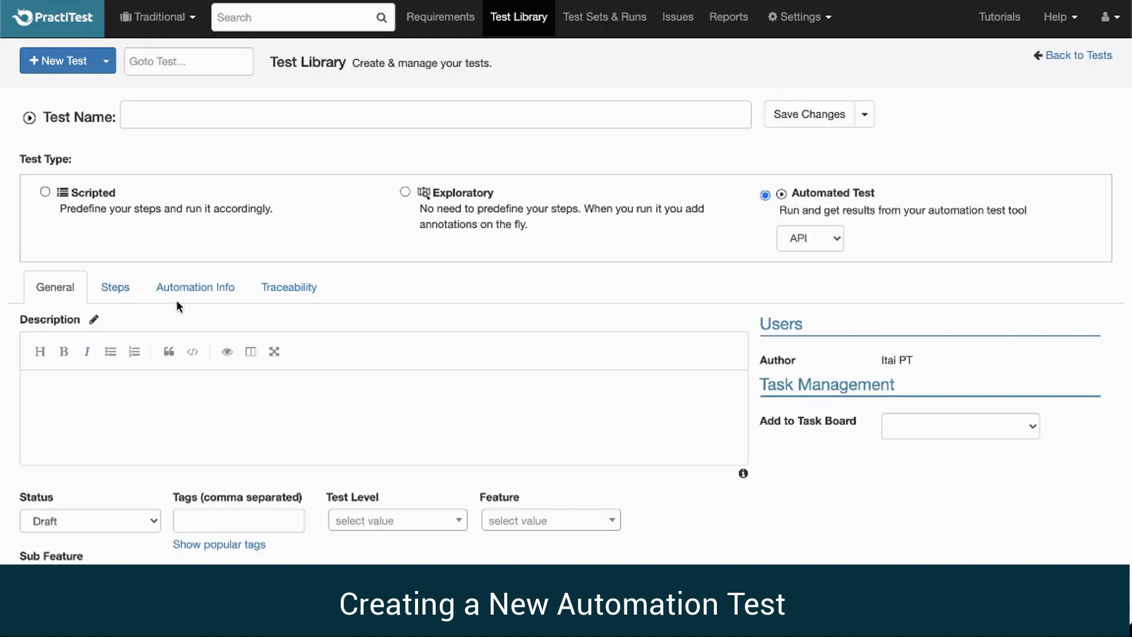
Show the automation details and settle the automation tool on API after trying Eggplant
left_click(195, 286)
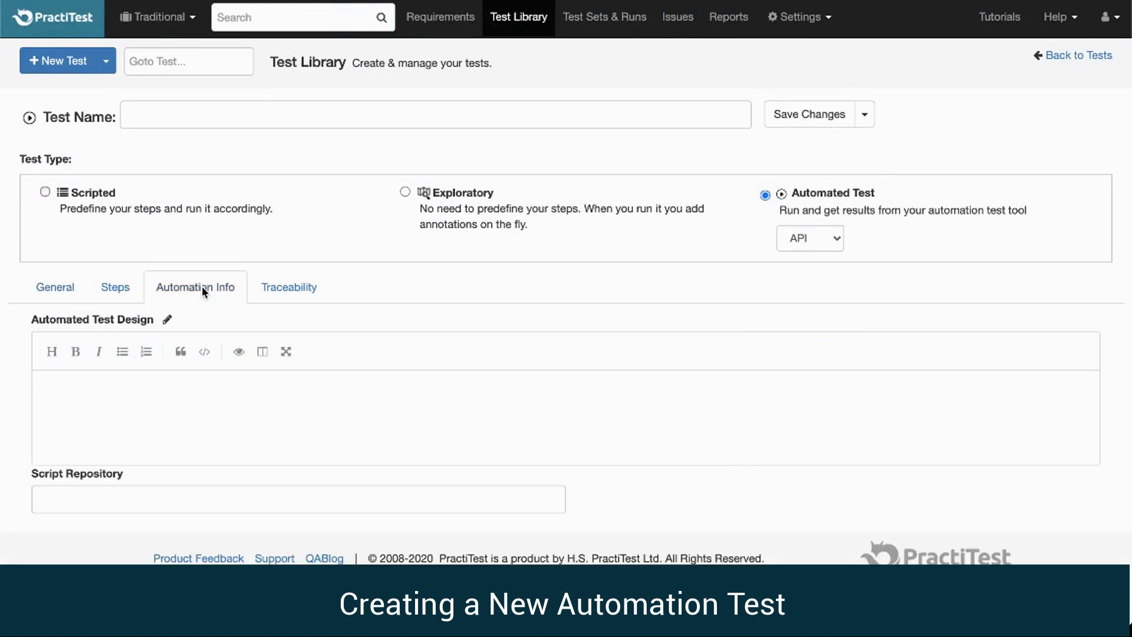
mouse_move(310, 315)
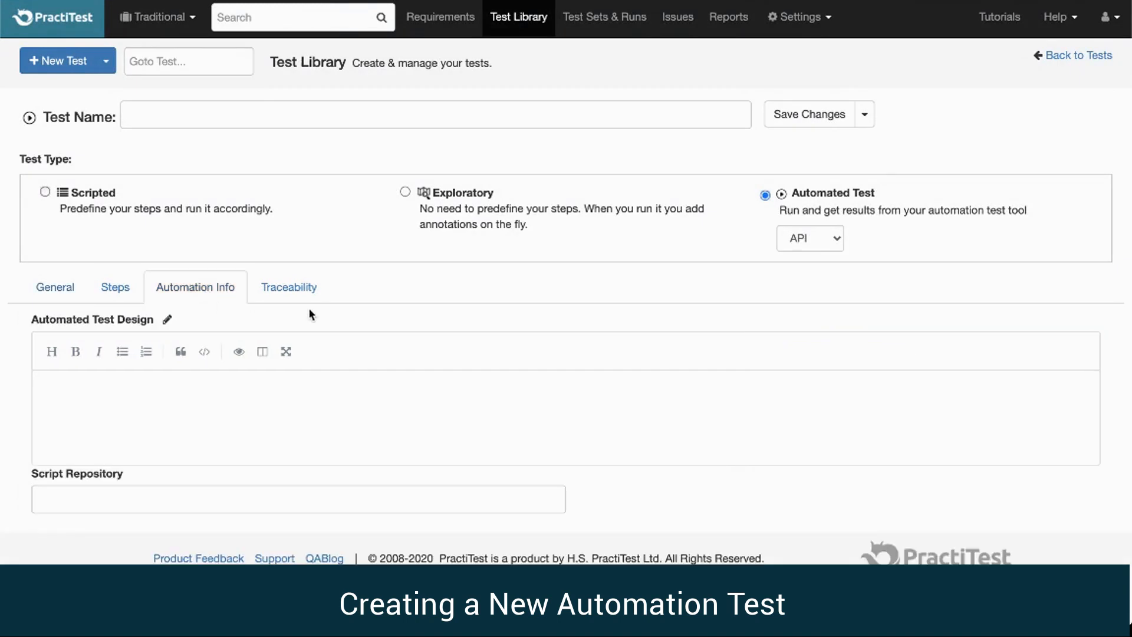
mouse_move(503, 321)
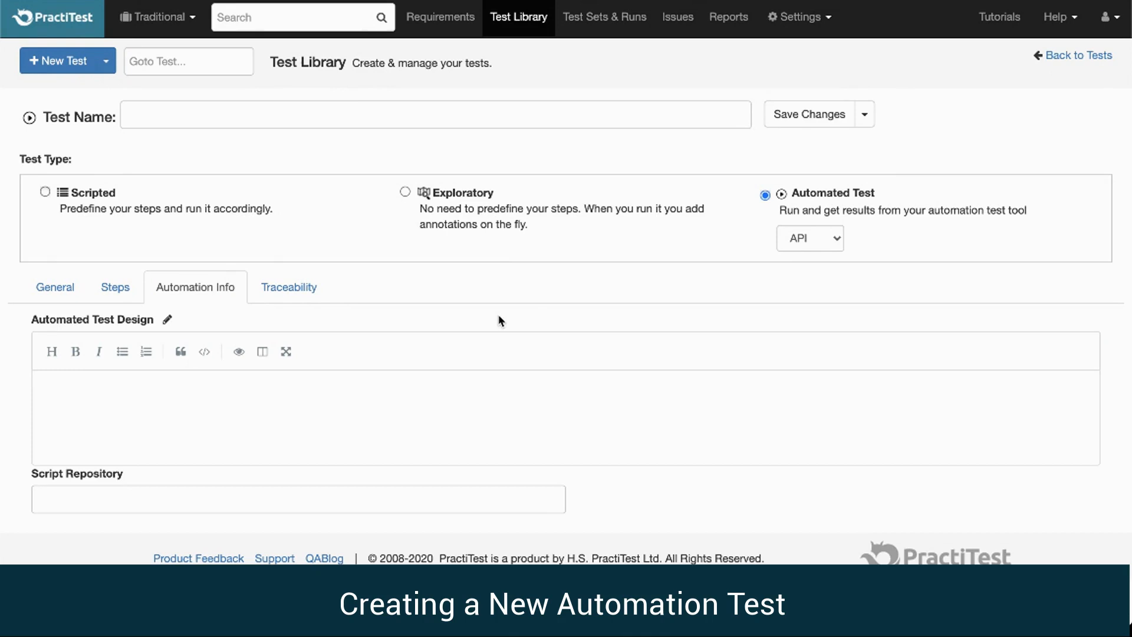
mouse_move(540, 316)
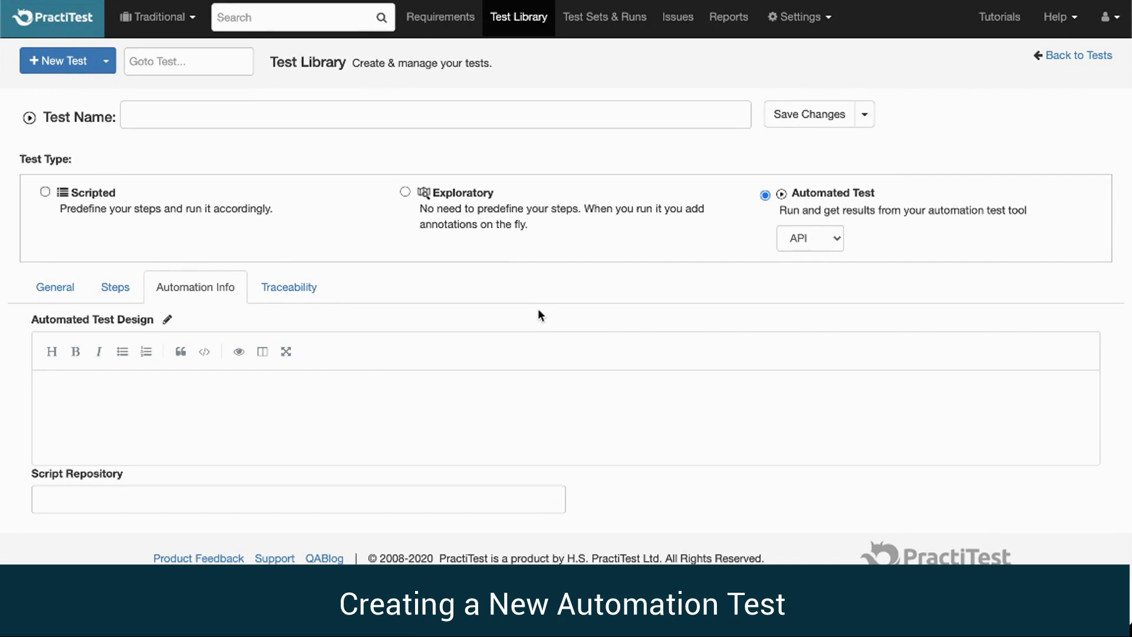
left_click(809, 238)
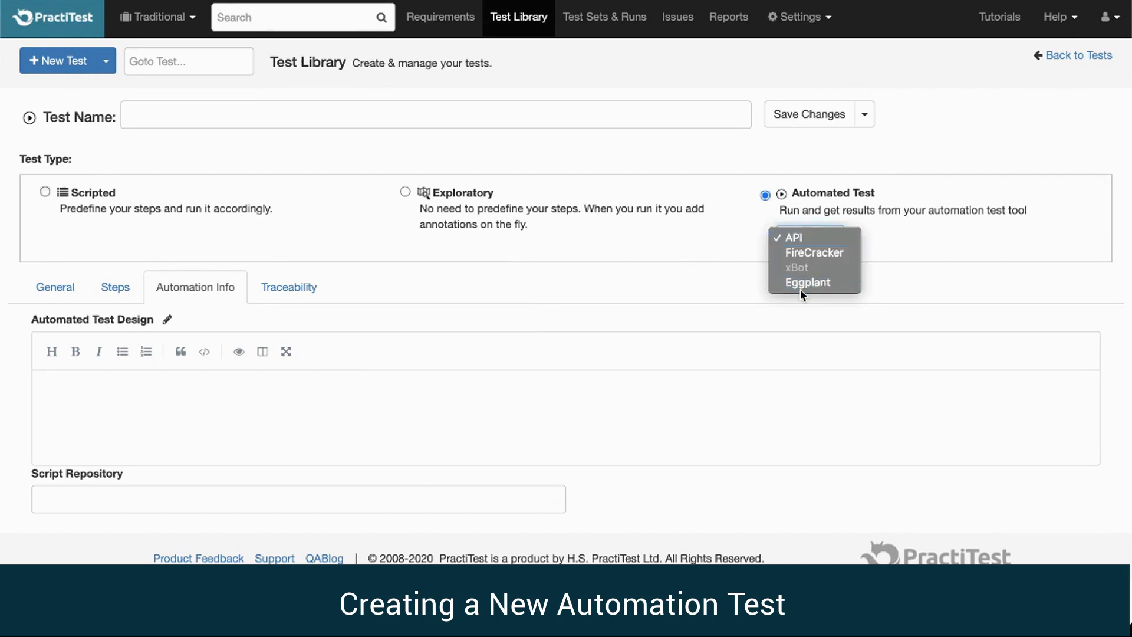
left_click(808, 282)
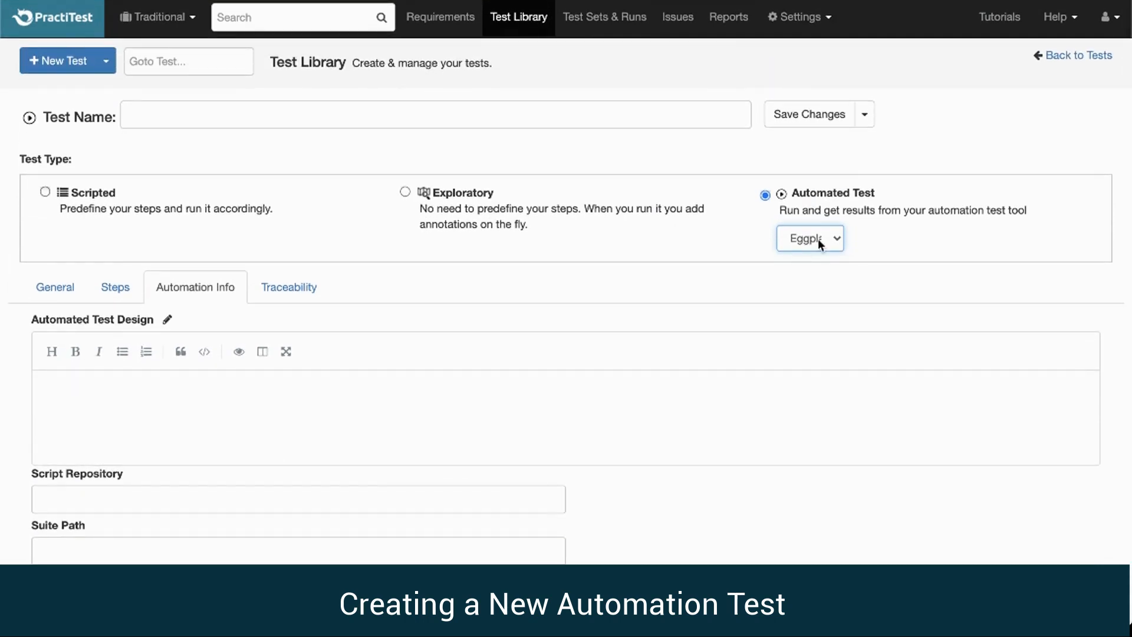
left_click(809, 238)
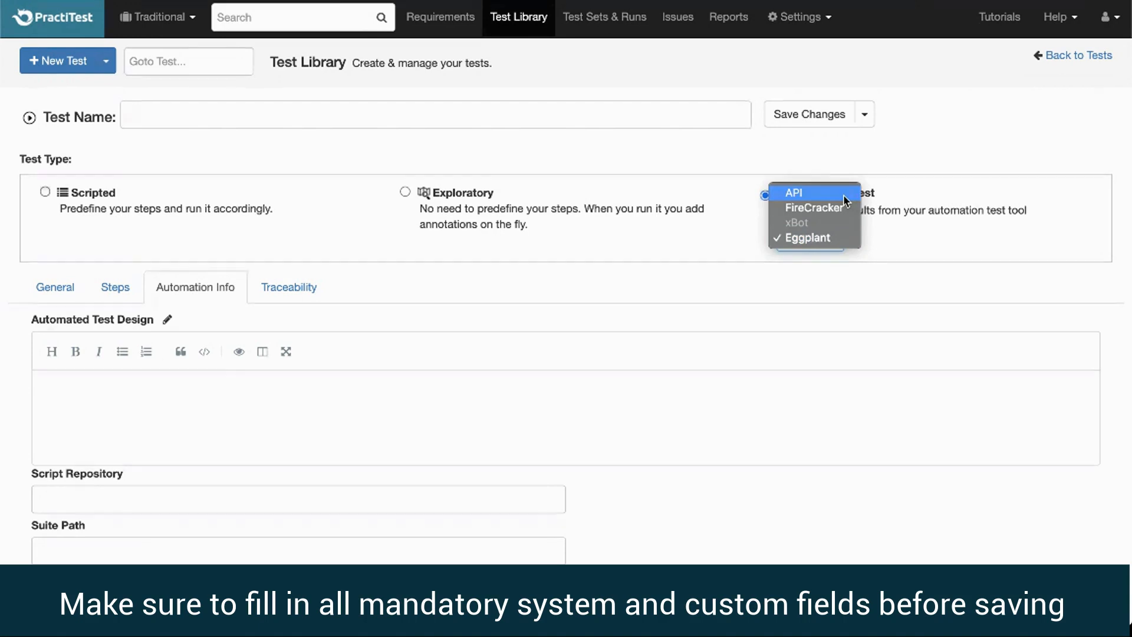
left_click(792, 192)
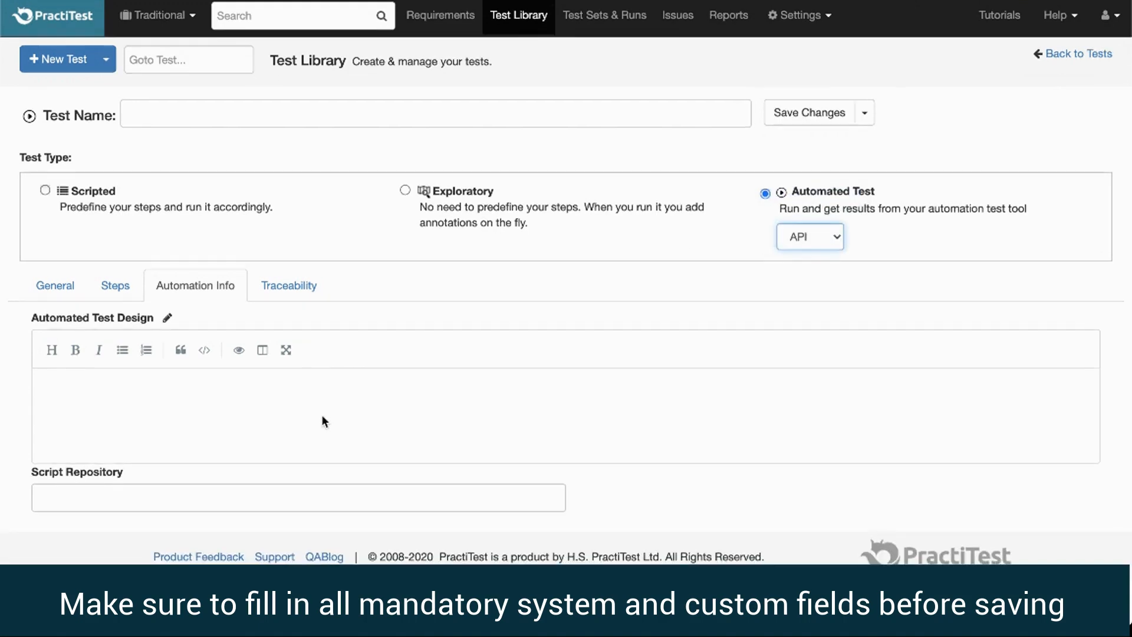
Enter 'Test' into the design text and move to the empty Test Name field
type("Test")
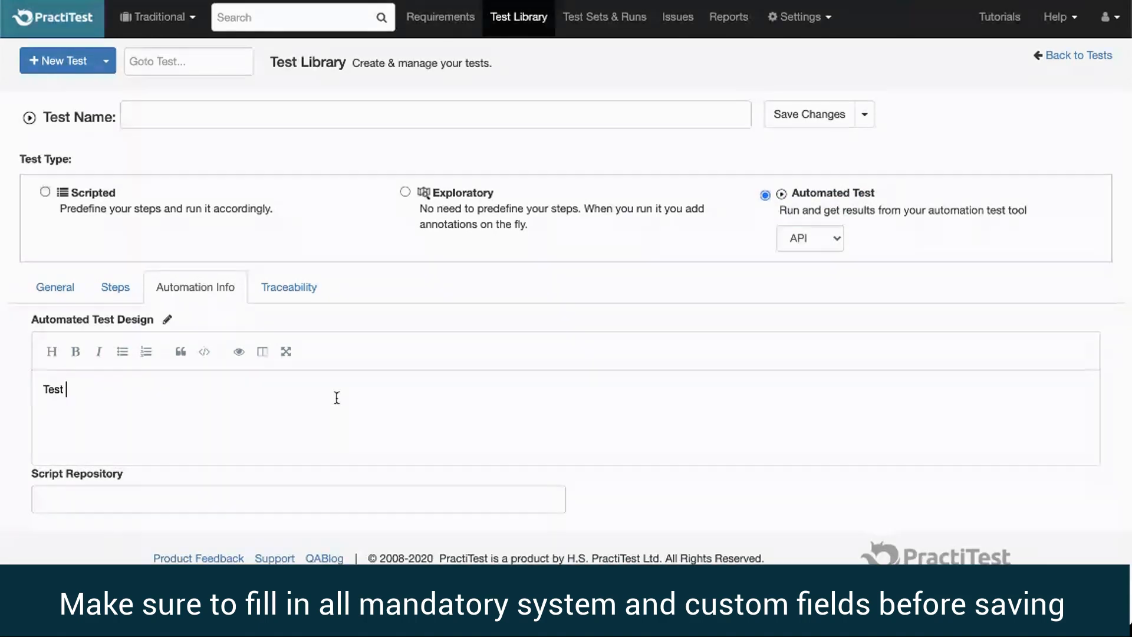
left_click(436, 114)
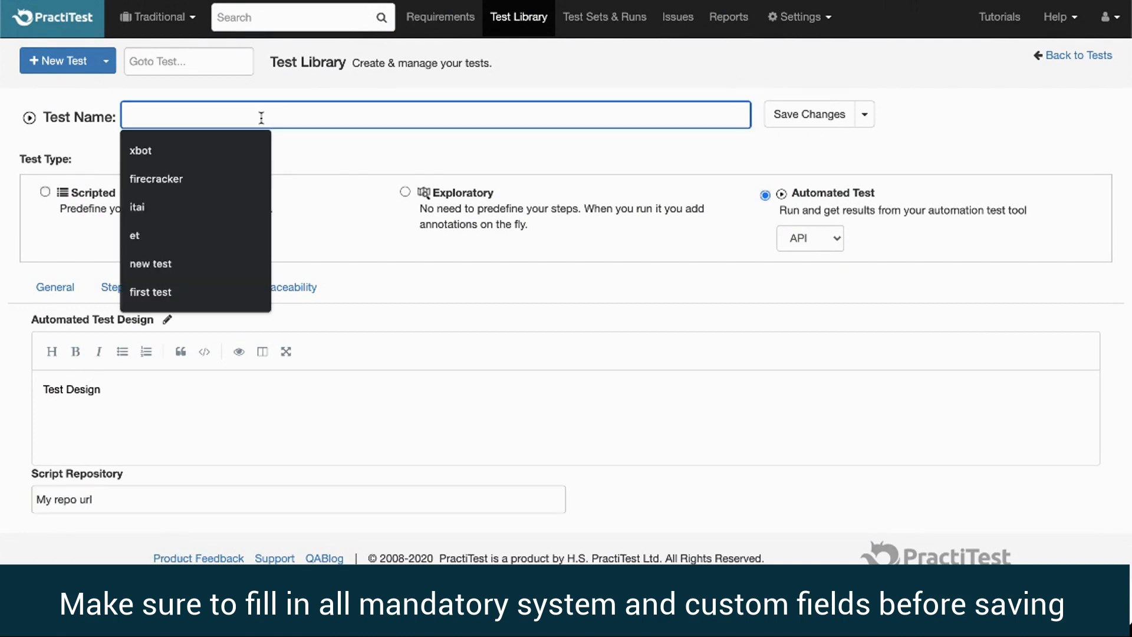
Save the test as 'My API test' and reveal its steps section via Actions
left_click(809, 115)
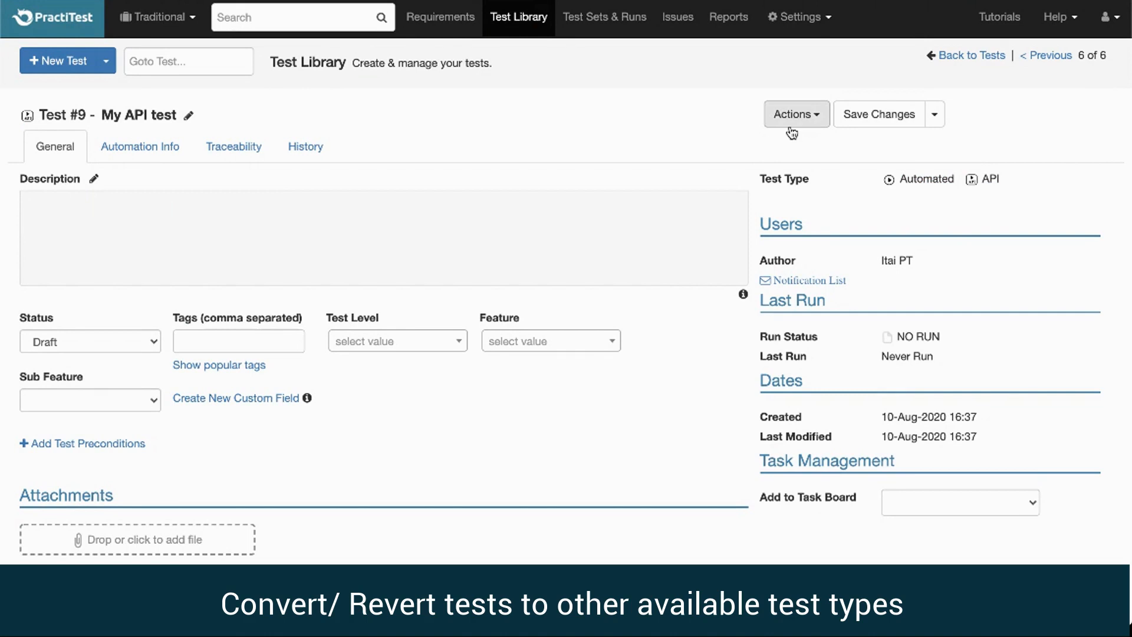
left_click(794, 114)
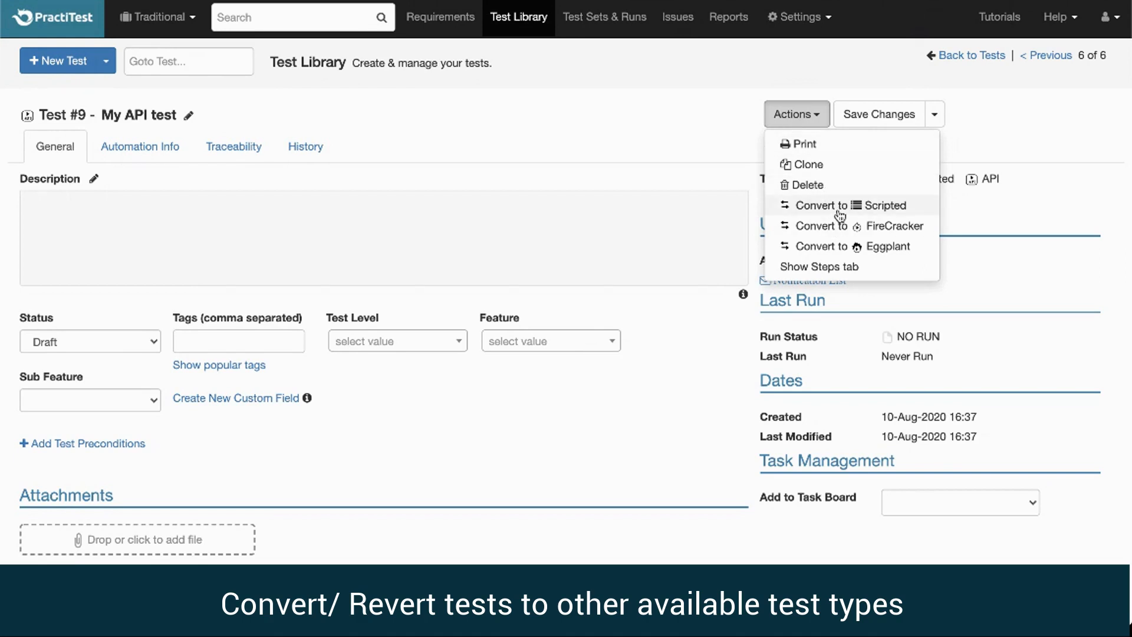
mouse_move(850, 267)
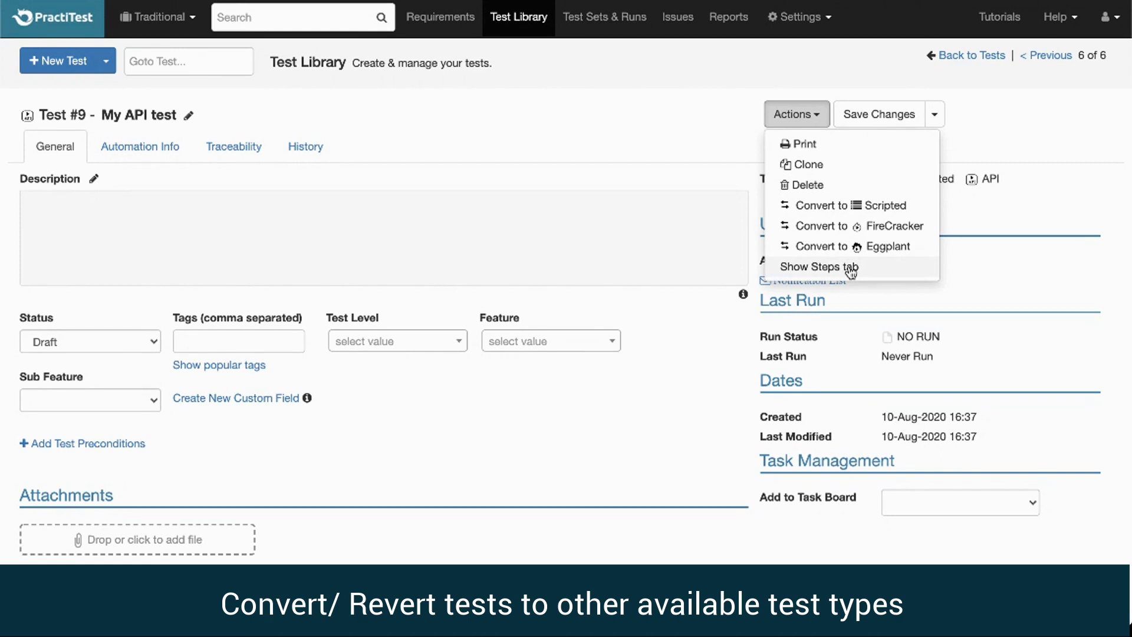
left_click(820, 267)
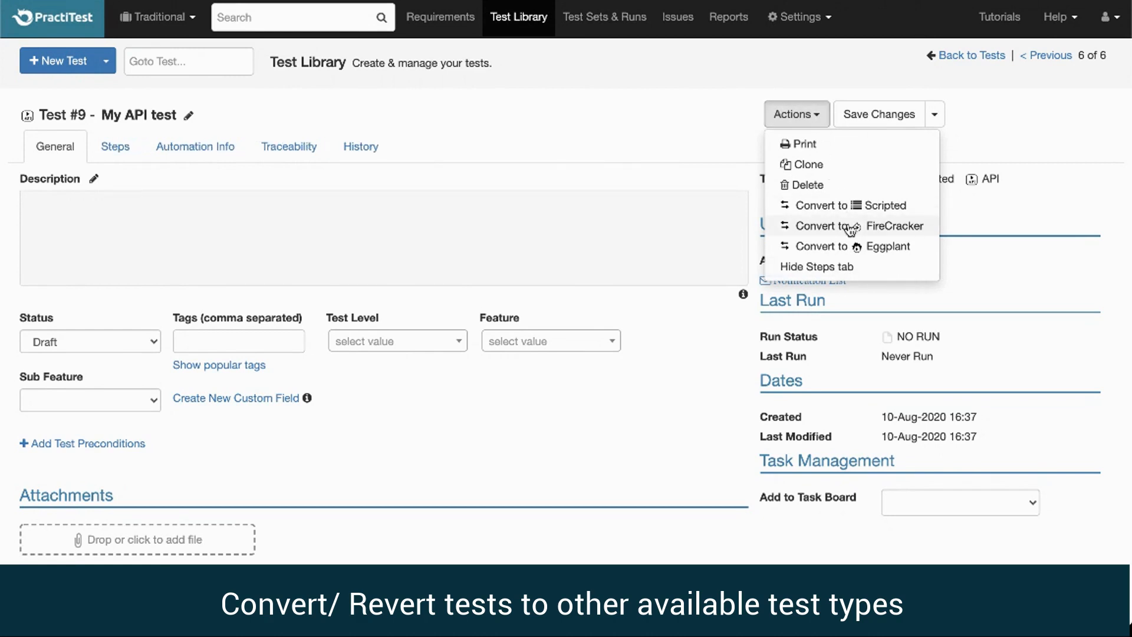
Convert the test from API to FireCracker and return to the General view
left_click(861, 225)
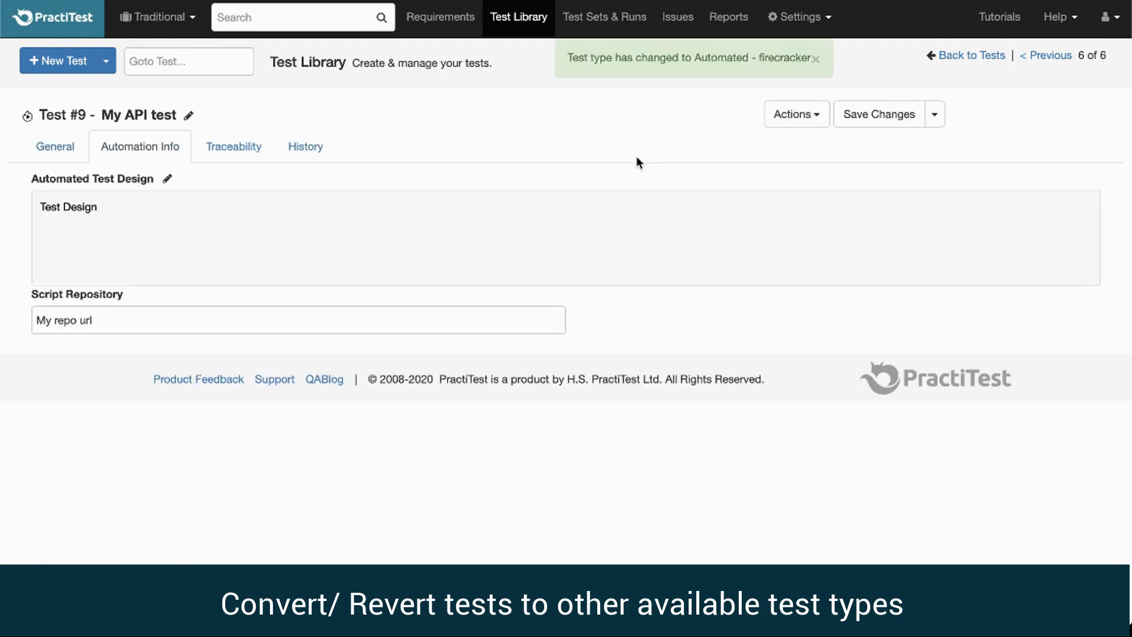
left_click(818, 57)
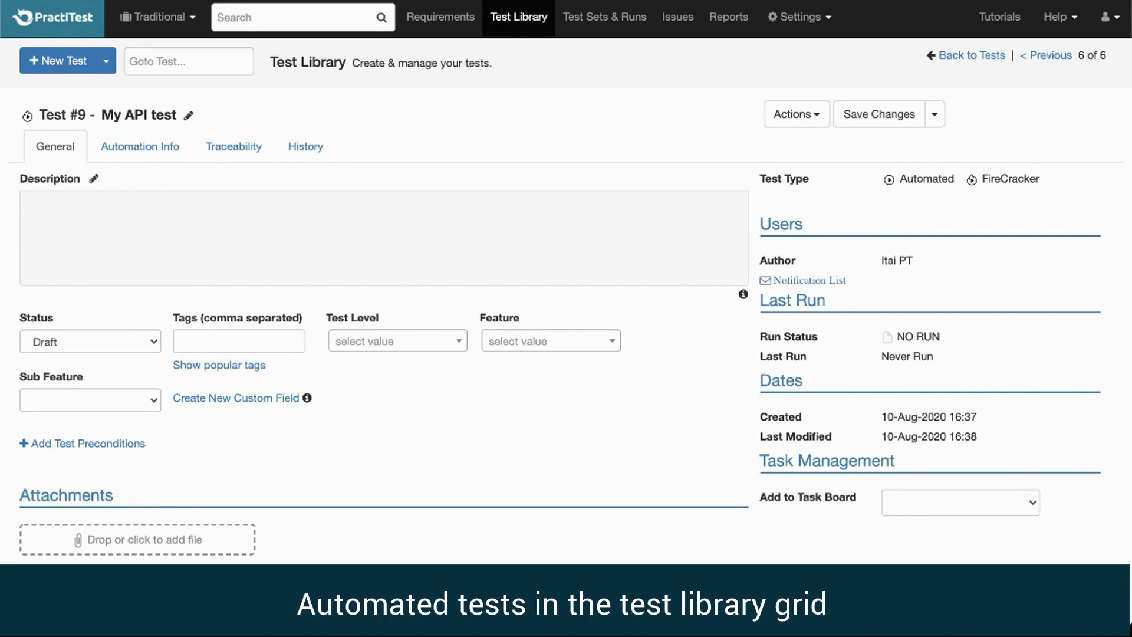
Return to the Test Library list and sort it by test type
left_click(971, 56)
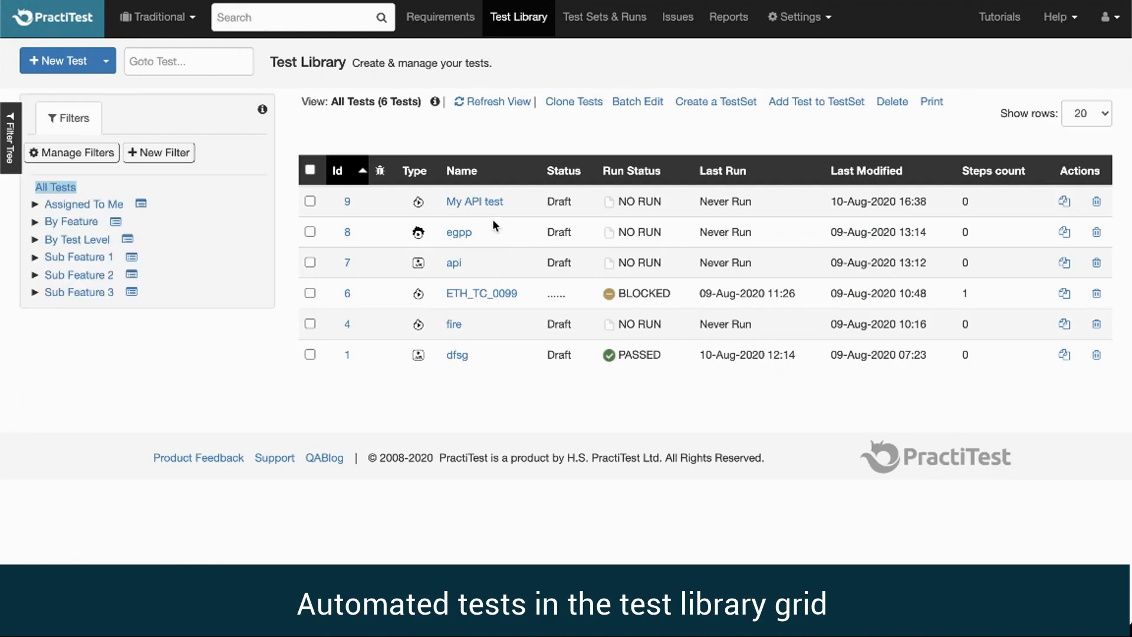
mouse_move(390, 271)
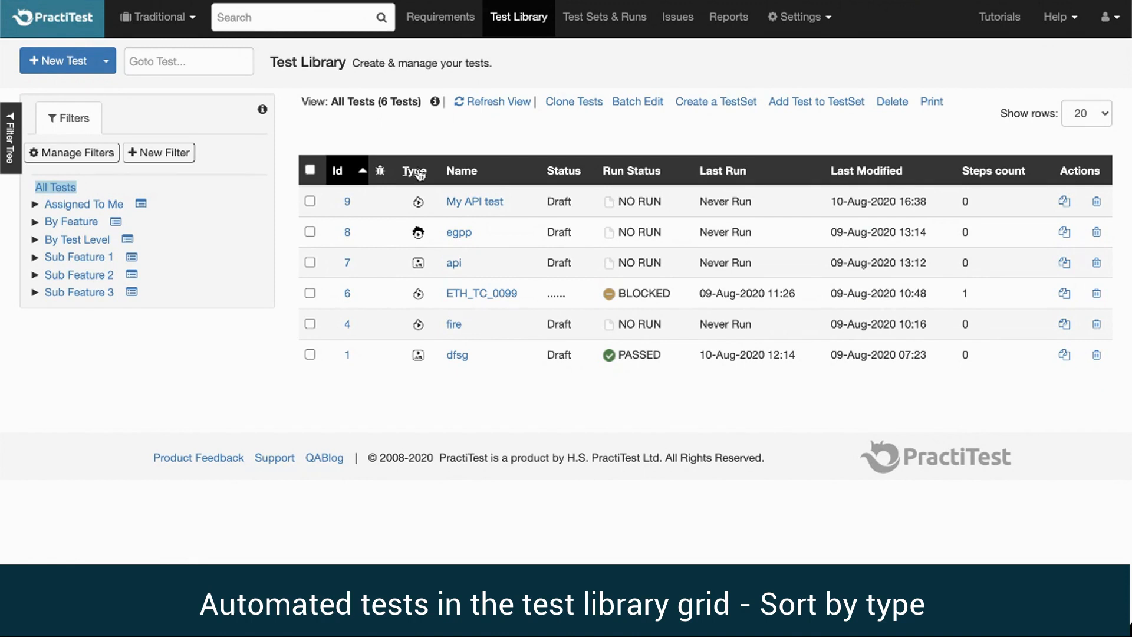
left_click(400, 170)
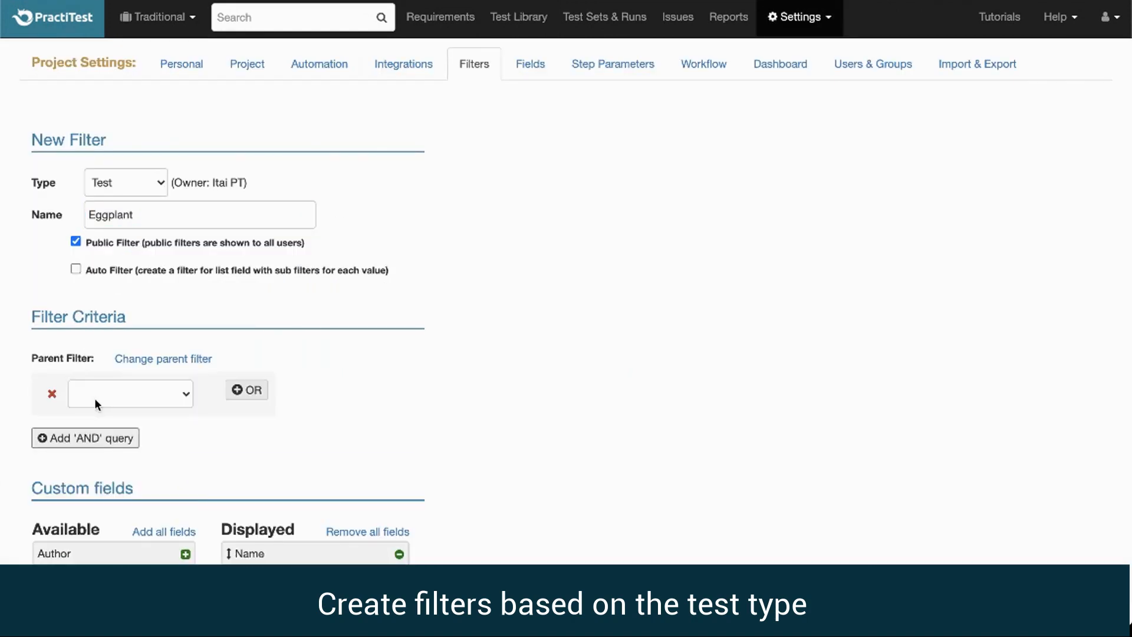
Set the filter criterion to Test Type is Eggplant
left_click(130, 393)
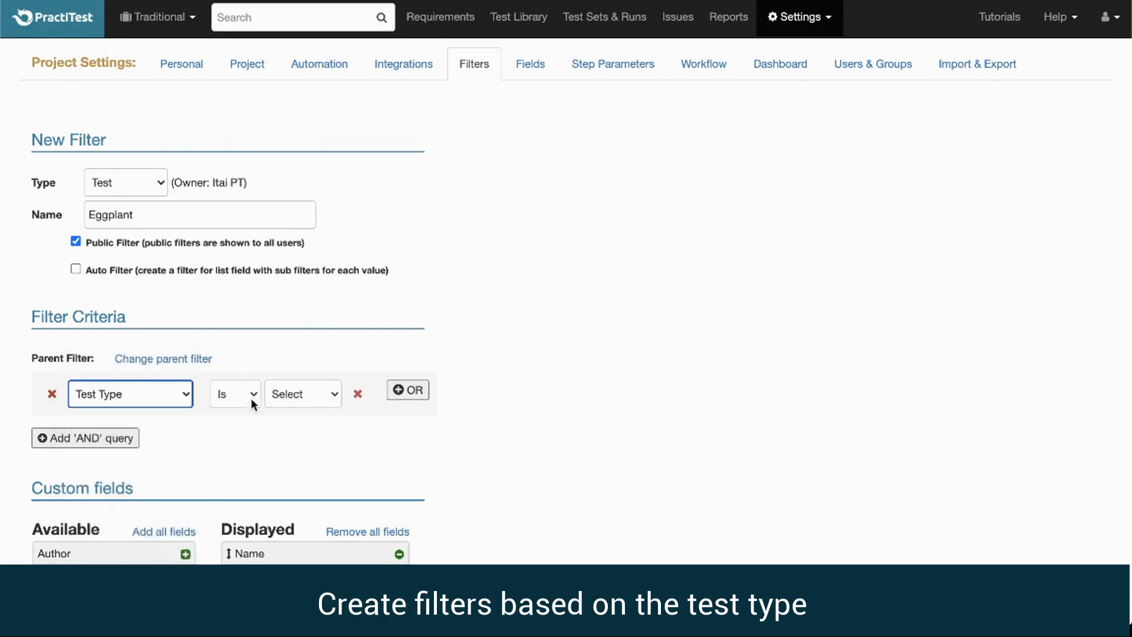
left_click(302, 394)
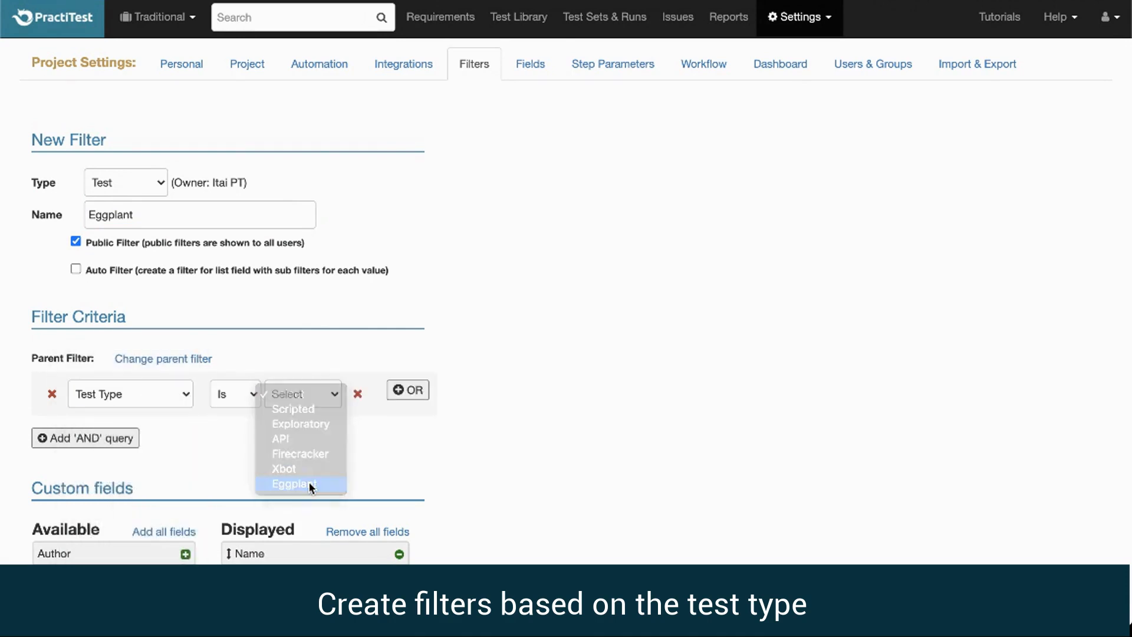
left_click(294, 483)
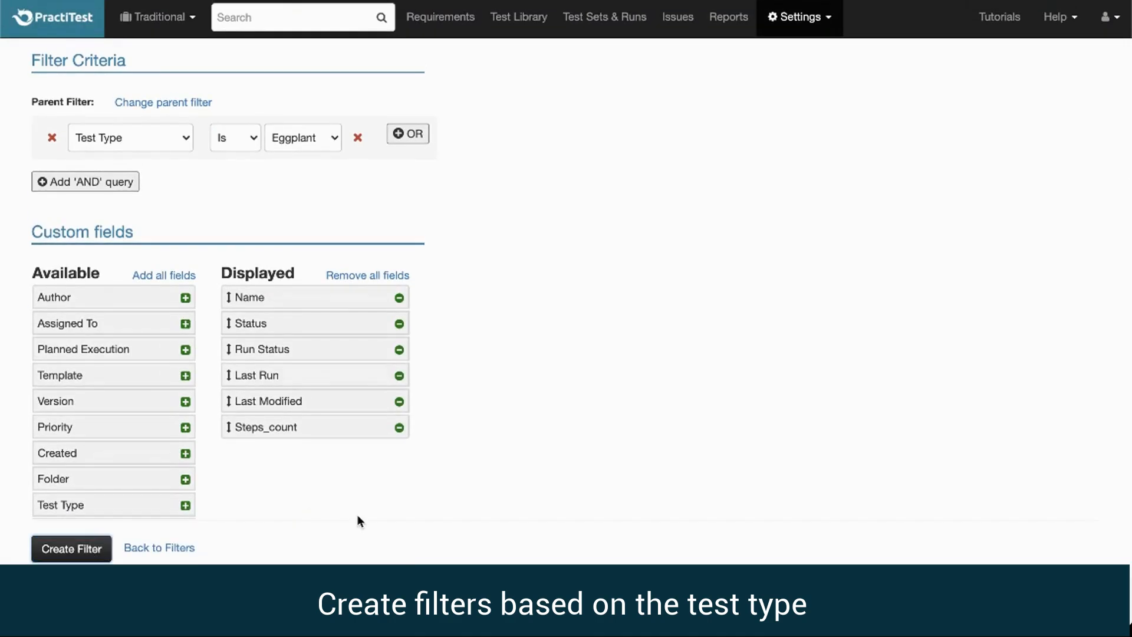
Open Test Sets & Runs to reach a test set's instances grid
left_click(71, 548)
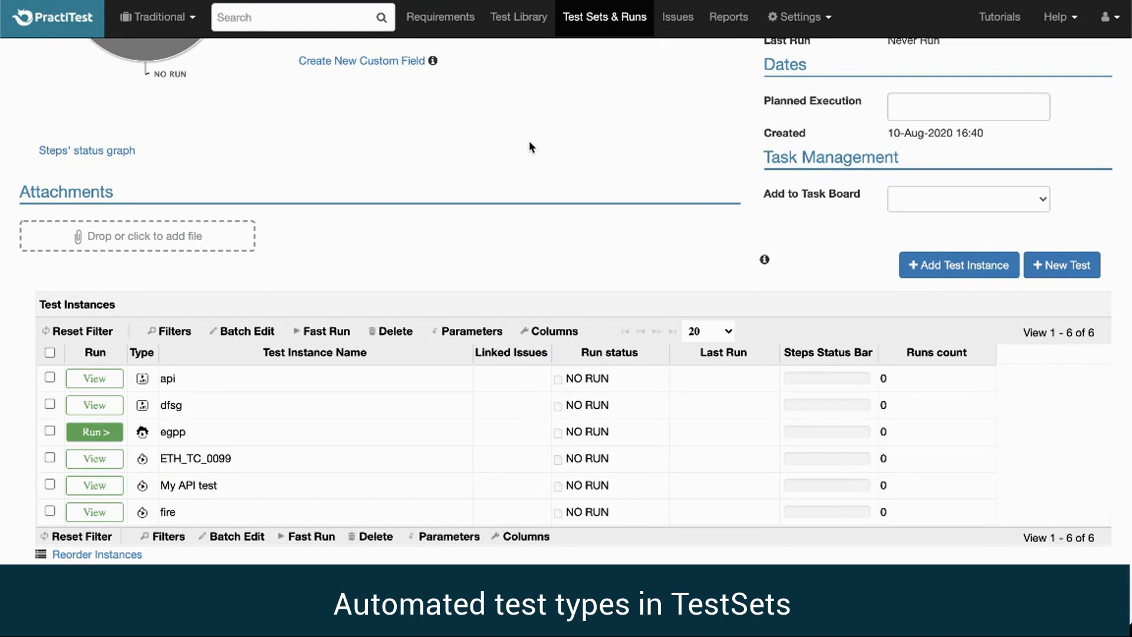
mouse_move(94, 431)
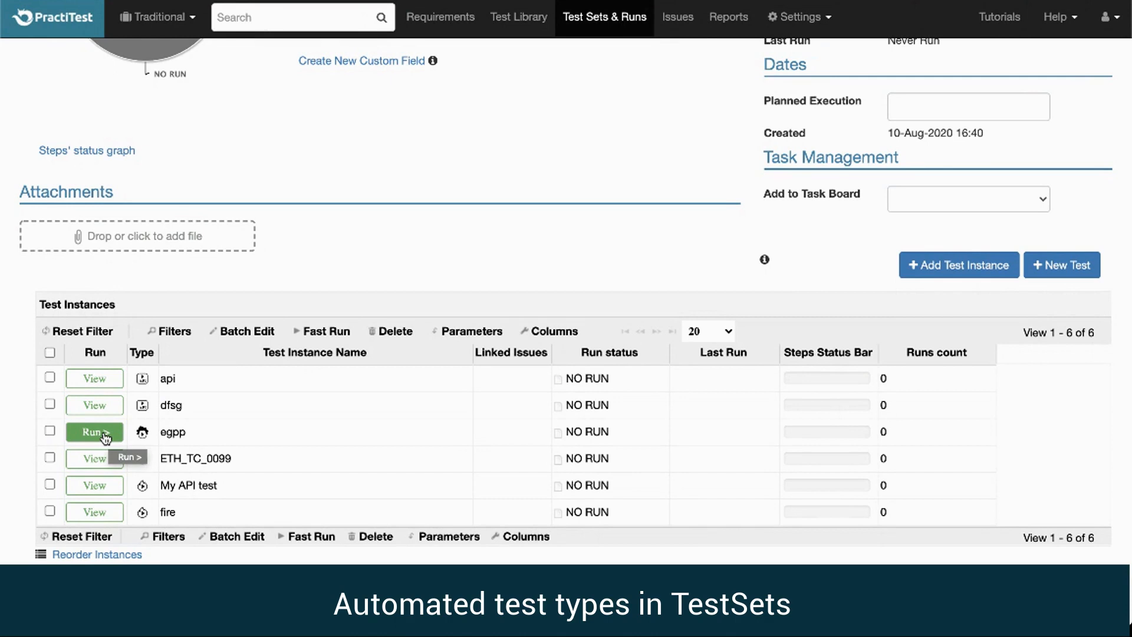
mouse_move(94, 379)
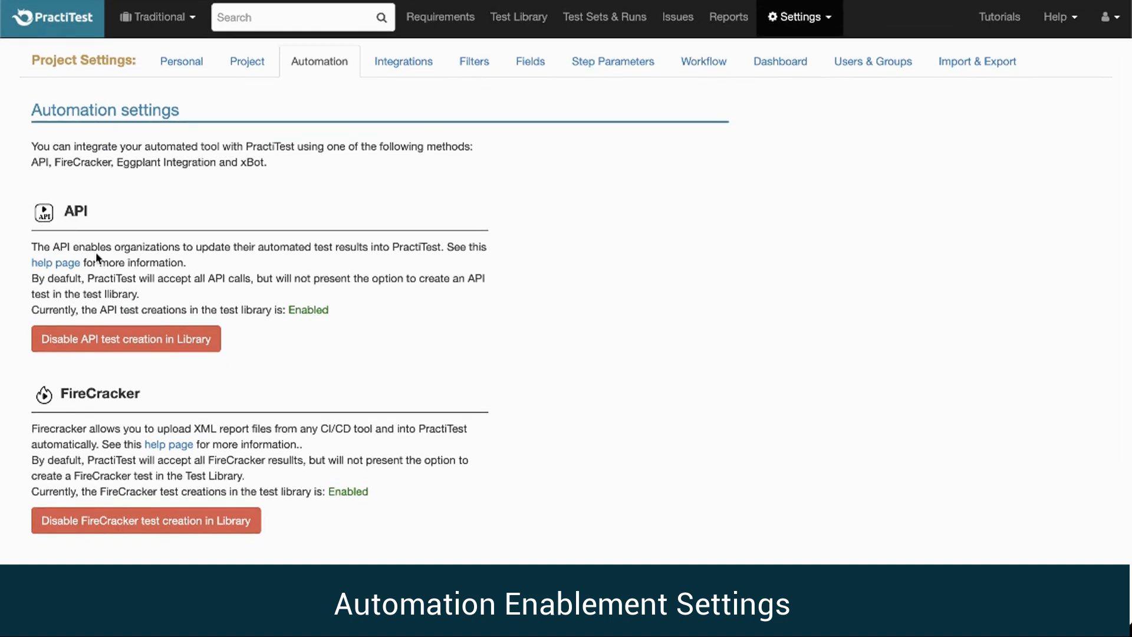
Scroll through the Automation settings showing API, FireCracker and Eggplant enabled
scroll("down", 3)
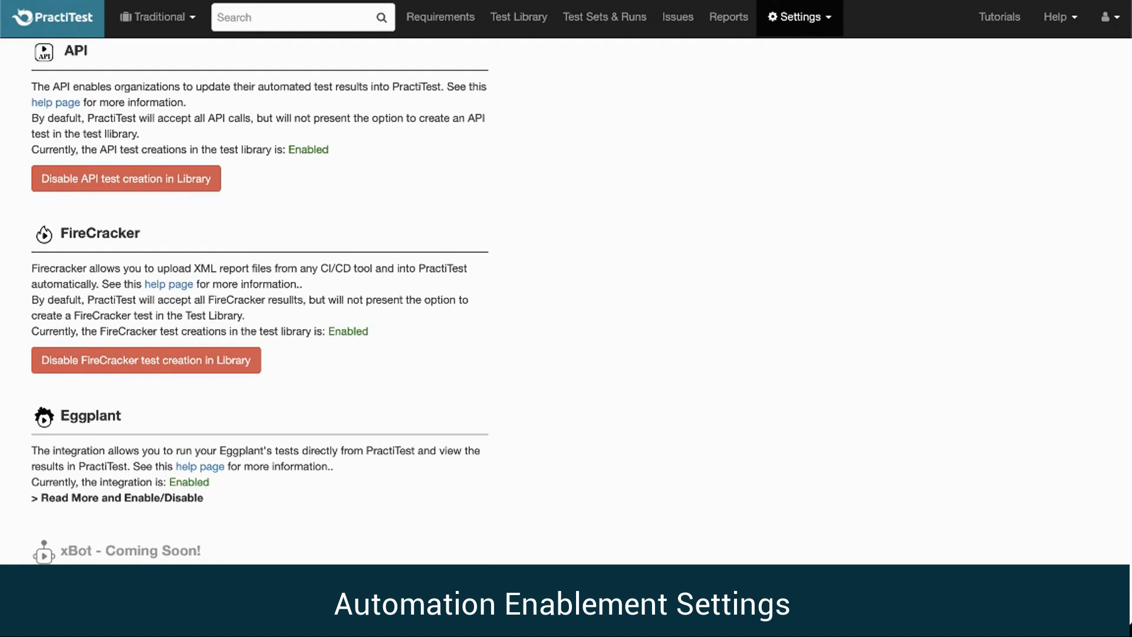
mouse_move(538, 308)
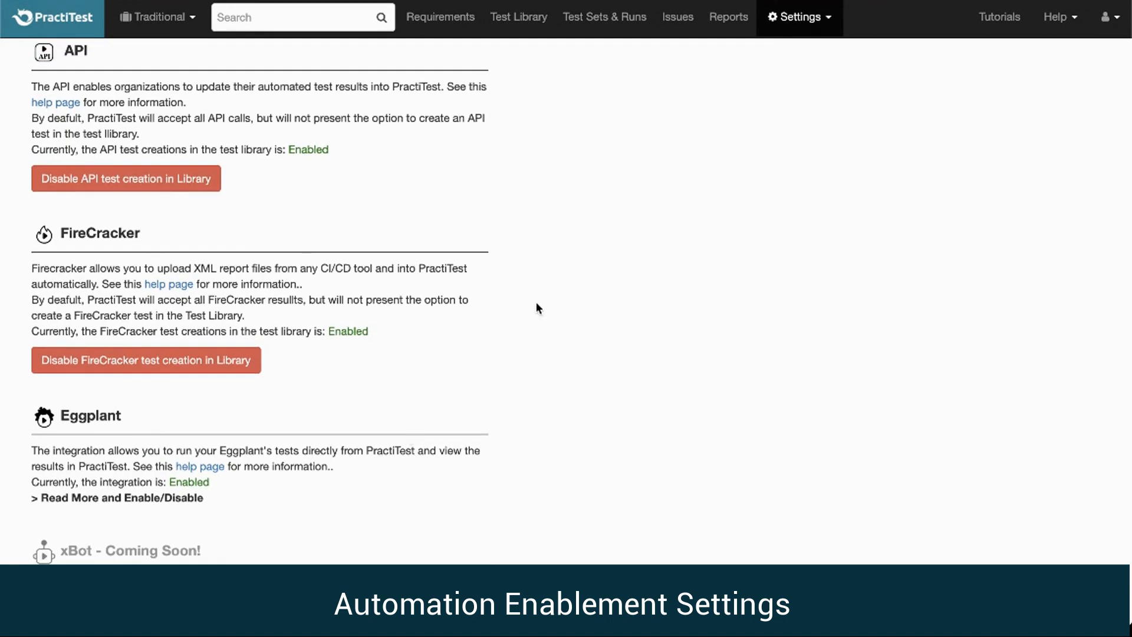